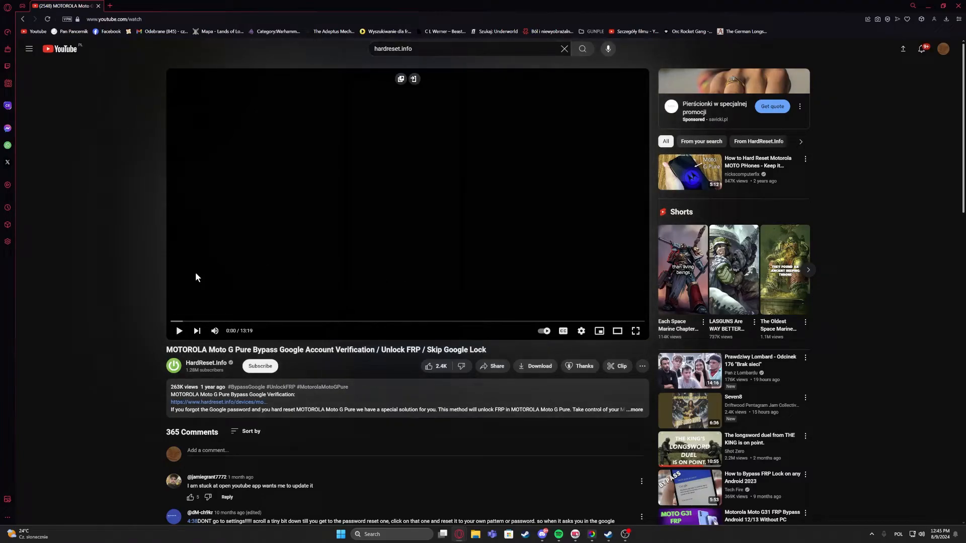
{"action": "mouse_move", "coordinate": [194, 147]}
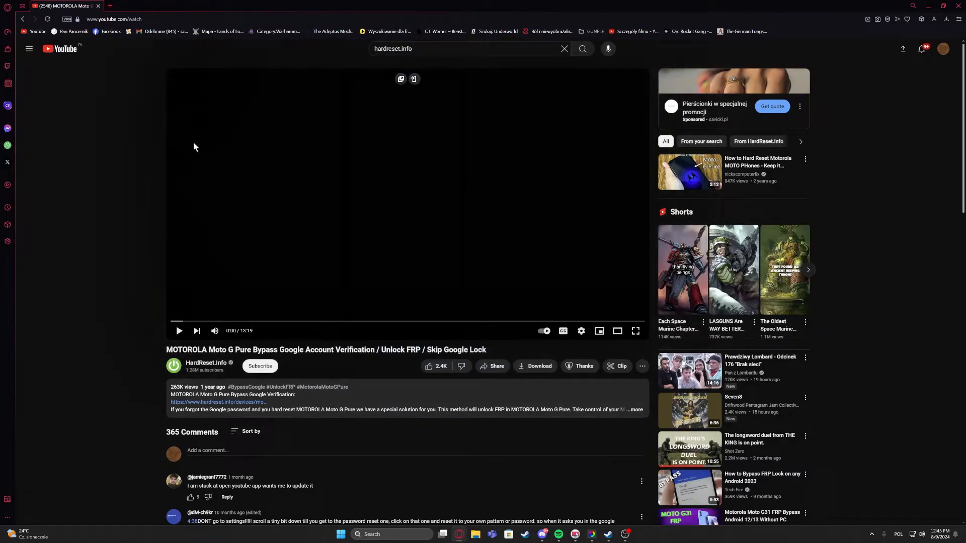
{"action": "mouse_move", "coordinate": [490, 249]}
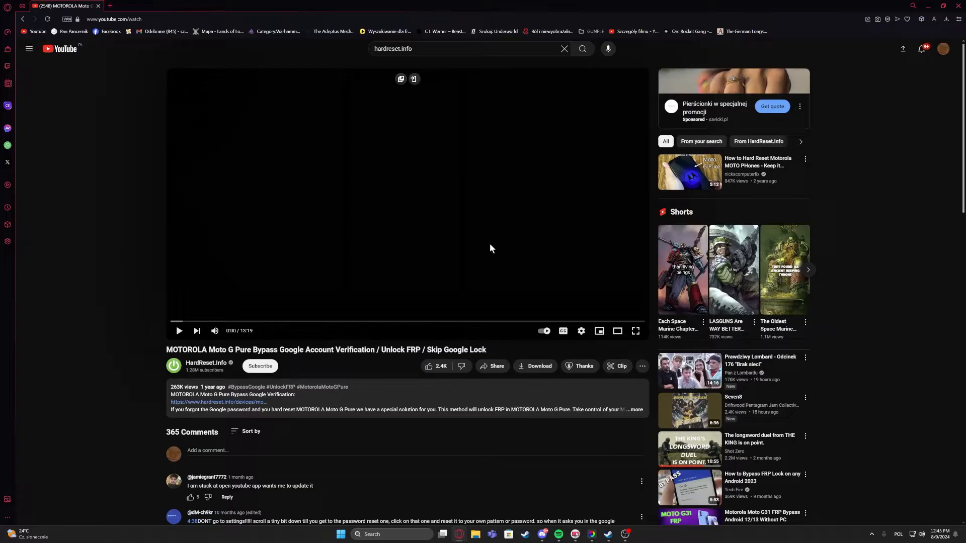
{"action": "mouse_move", "coordinate": [159, 90]}
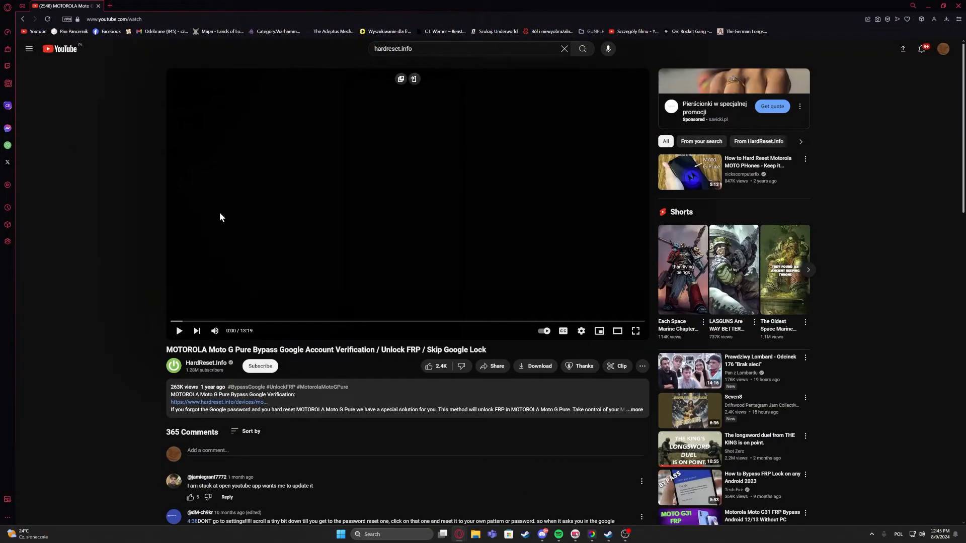
{"action": "mouse_move", "coordinate": [257, 110]}
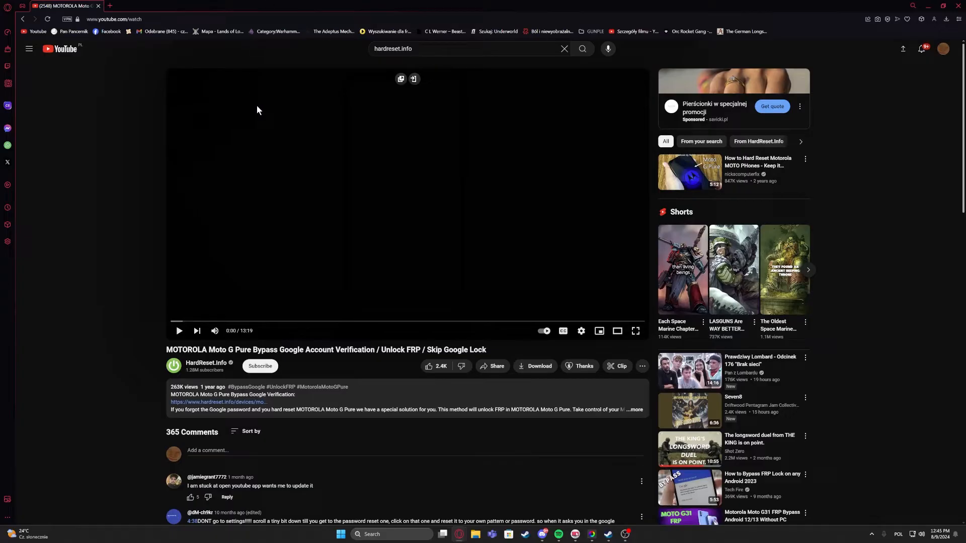
{"action": "mouse_move", "coordinate": [127, 88]}
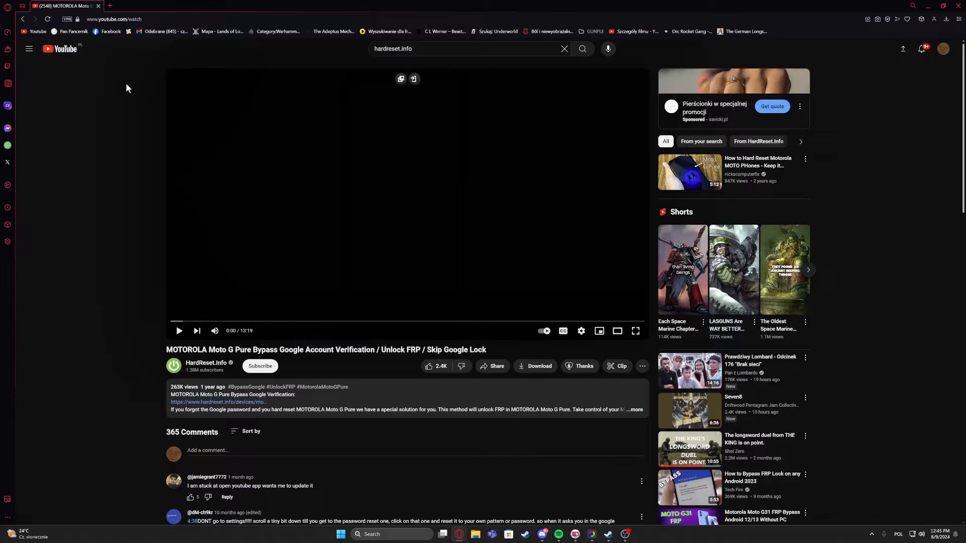
{"action": "mouse_move", "coordinate": [151, 90]}
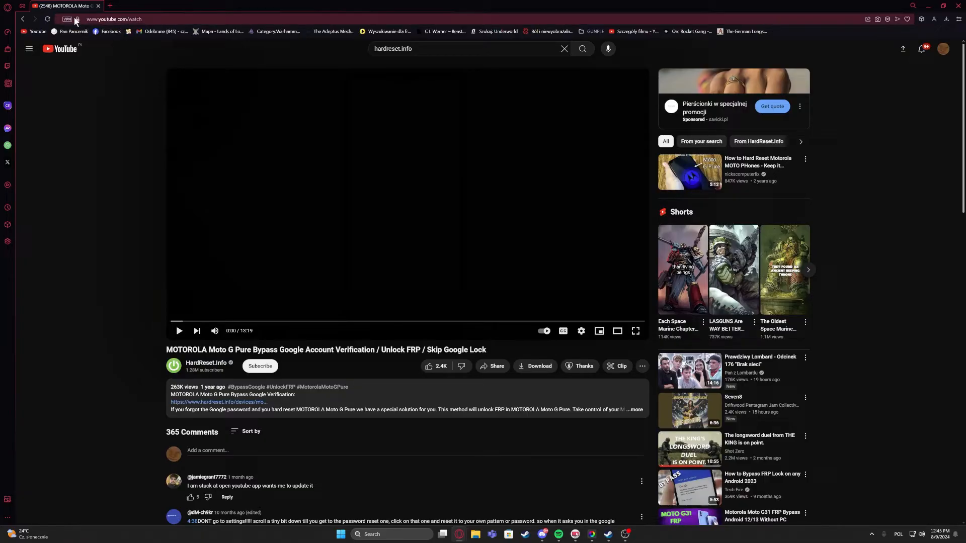
Show the cookies and site data panel for youtube.com from the address-bar site info.
{"action": "left_click", "coordinate": [76, 19]}
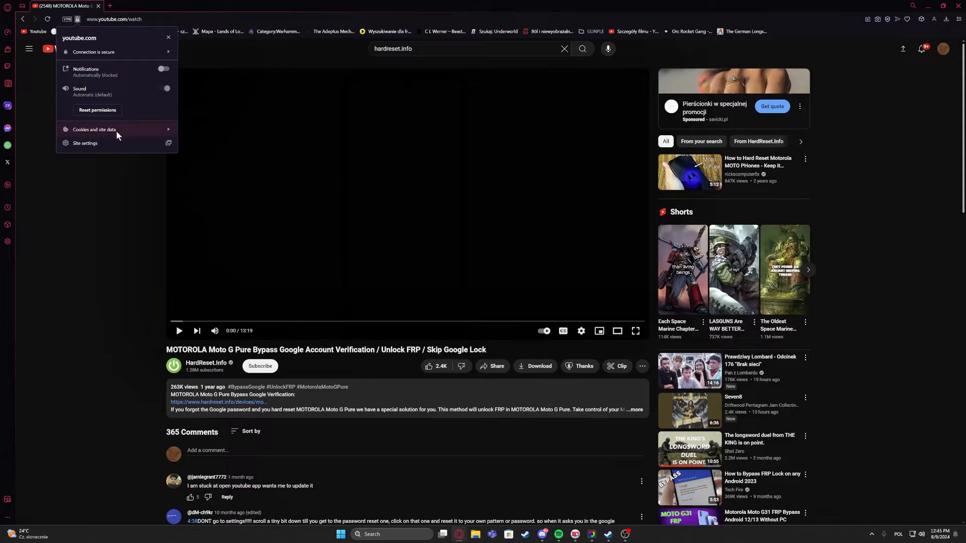
{"action": "left_click", "coordinate": [94, 130]}
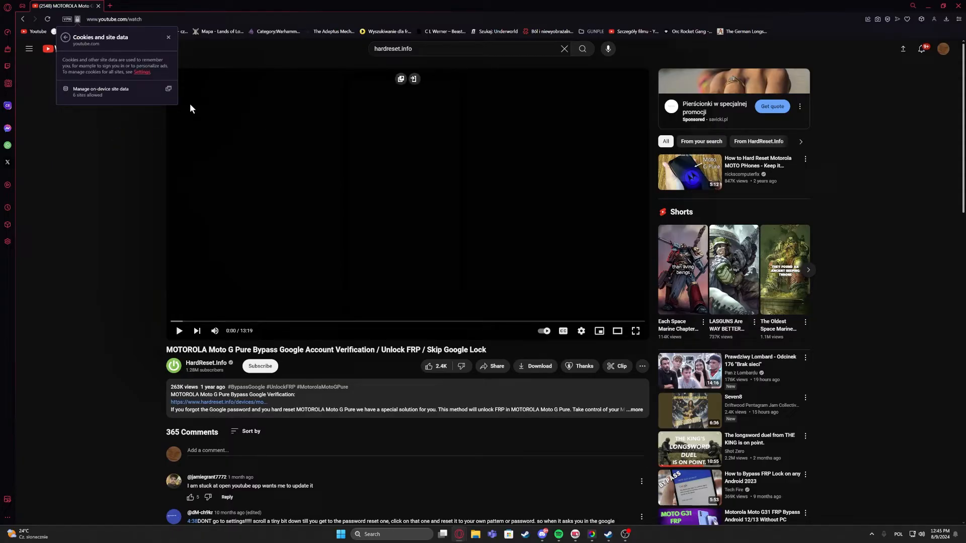
{"action": "mouse_move", "coordinate": [123, 92]}
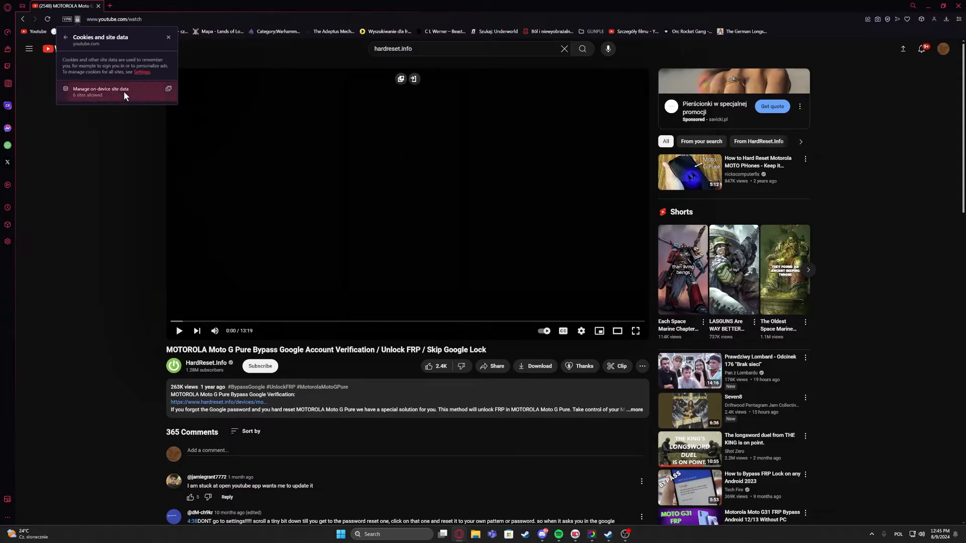
List the on-device data stored by youtube.com and its embedded sites (google.com, doubleclick.net).
{"action": "left_click", "coordinate": [101, 90]}
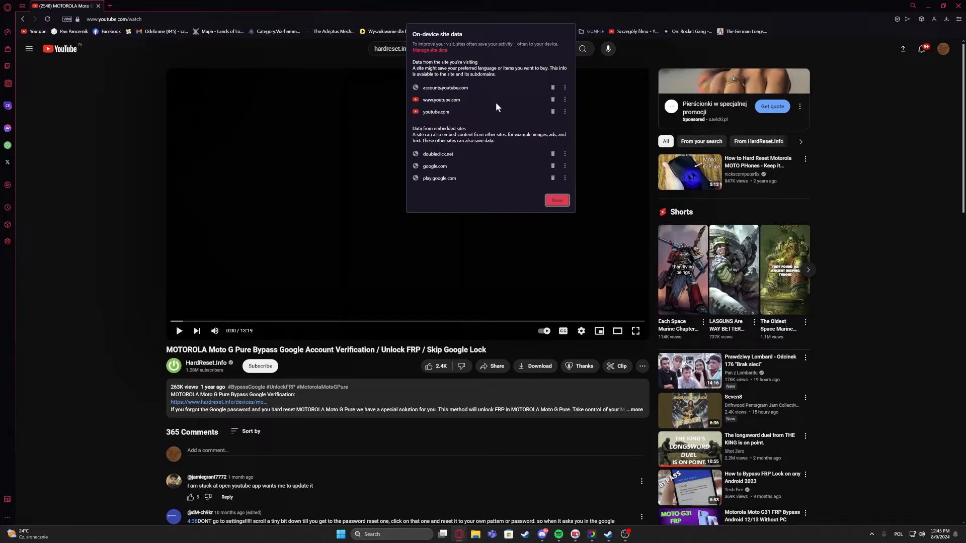
{"action": "mouse_move", "coordinate": [449, 104]}
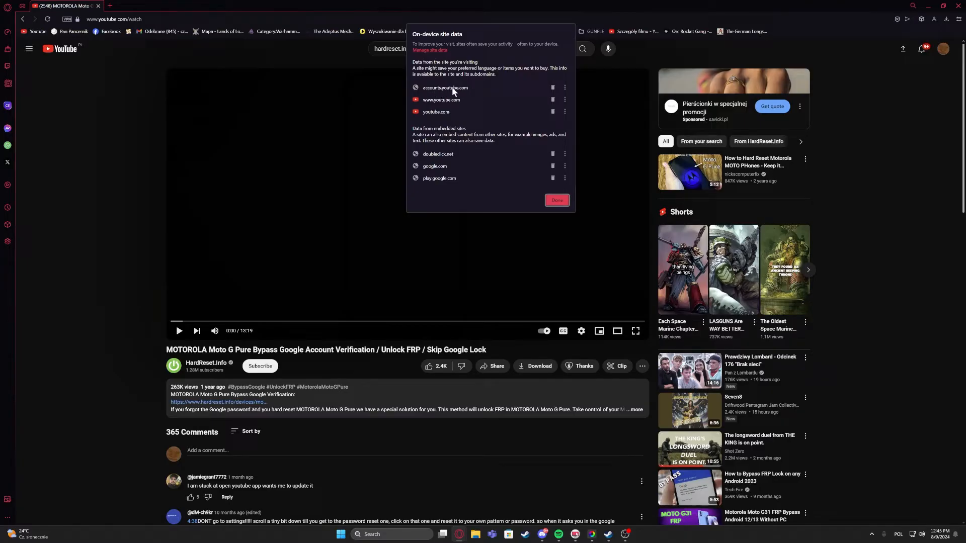
{"action": "mouse_move", "coordinate": [512, 93]}
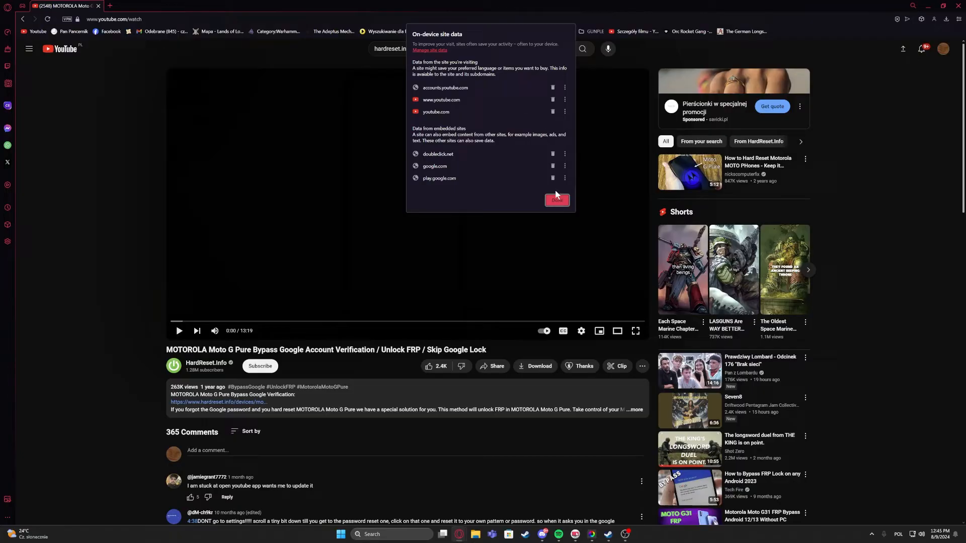
Close the site data dialog with Done so the video loads and plays to 0:02.
{"action": "left_click", "coordinate": [555, 200]}
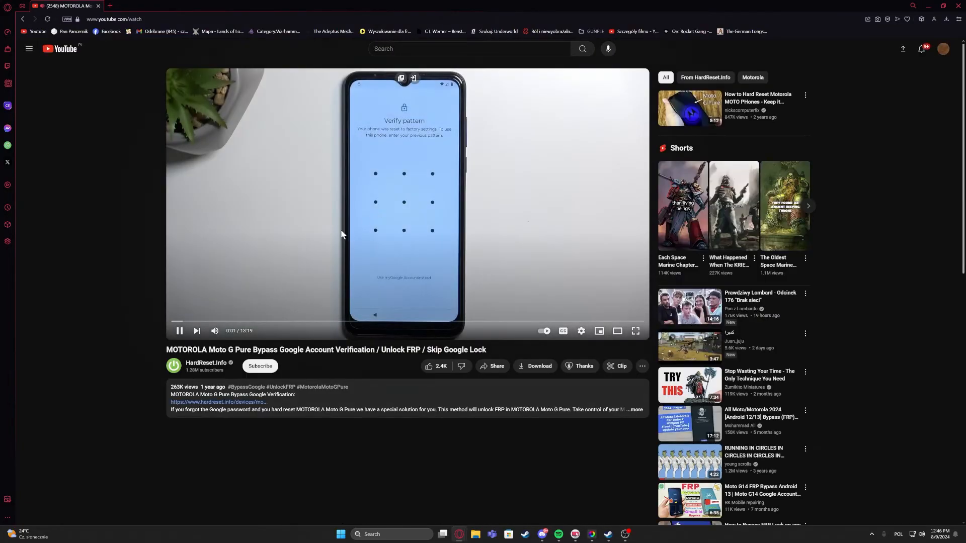
{"action": "scroll", "scroll_direction": "down", "scroll_amount": 3}
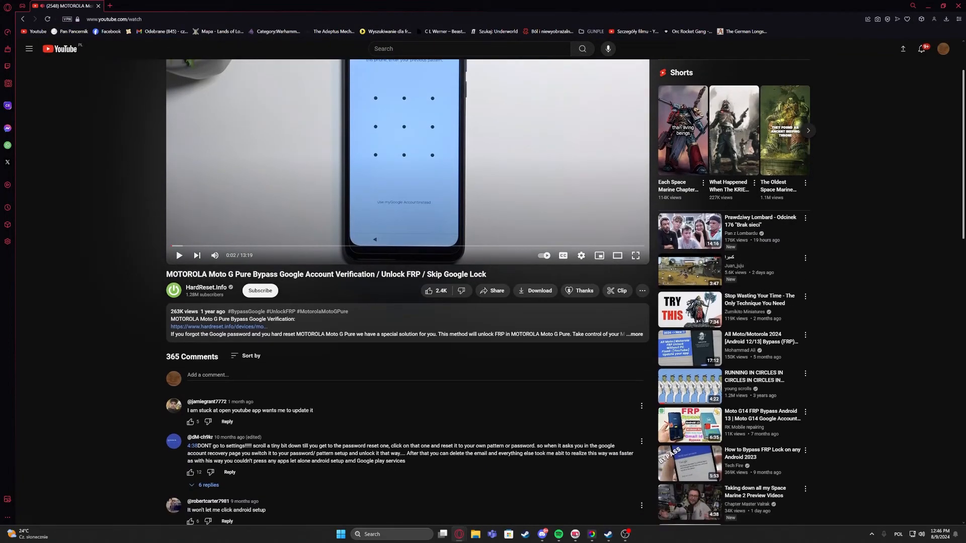
{"action": "scroll", "scroll_direction": "up", "scroll_amount": 3}
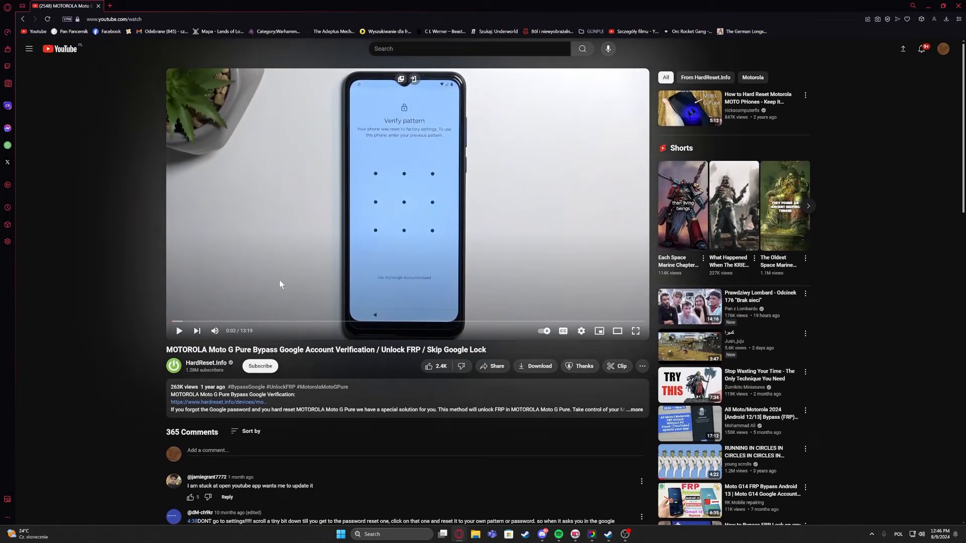